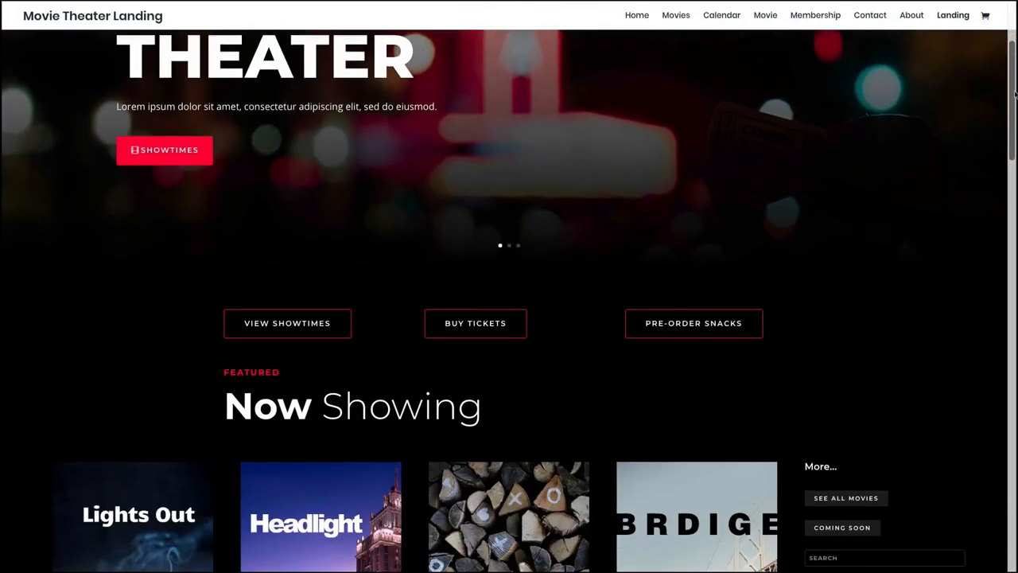
Browse the Movie Theater demo's Landing page, then its Home page
{"action": "scroll", "scroll_direction": "down", "scroll_amount": 3}
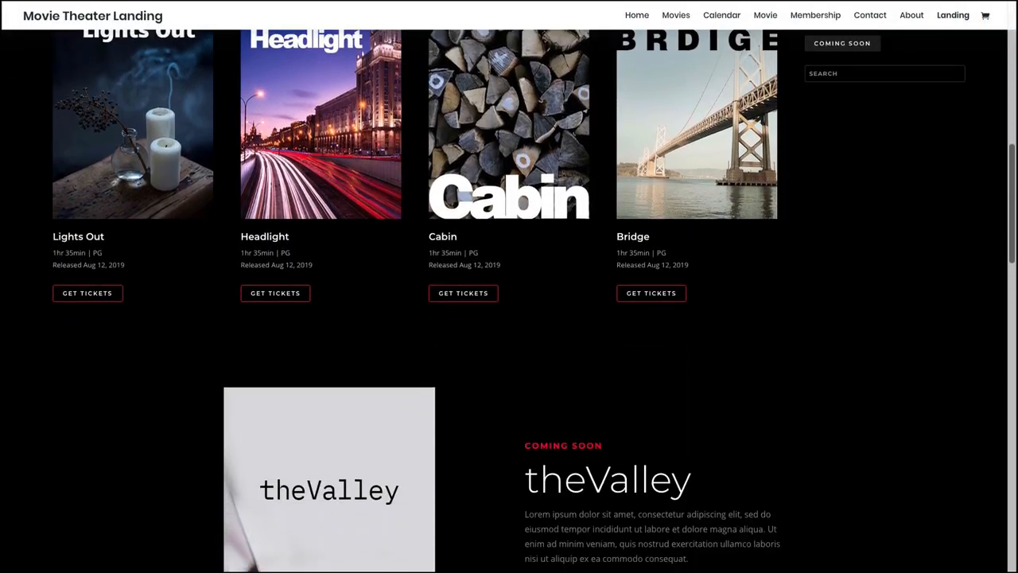
{"action": "scroll", "scroll_direction": "down", "scroll_amount": 3}
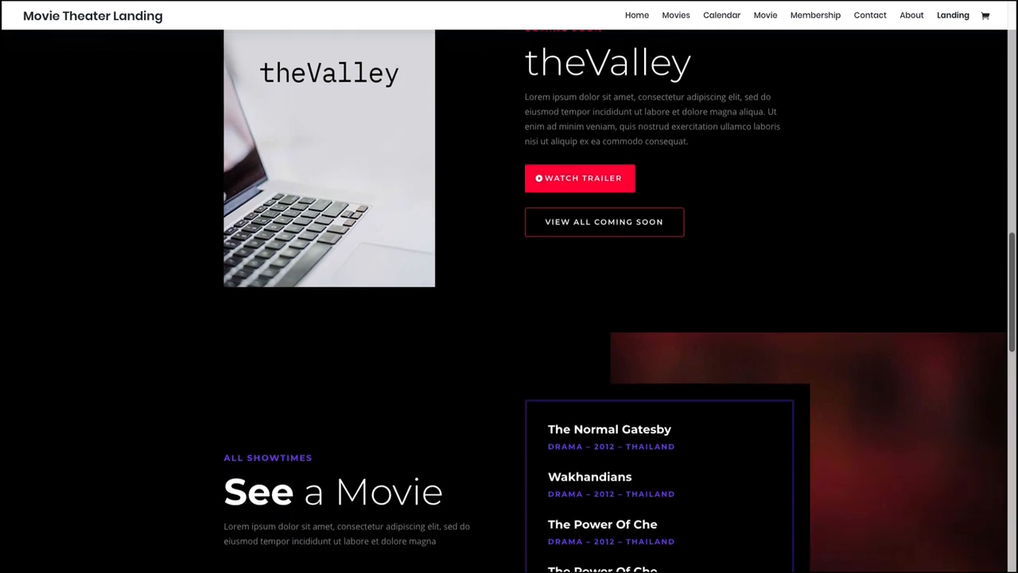
{"action": "scroll", "scroll_direction": "down", "scroll_amount": 3}
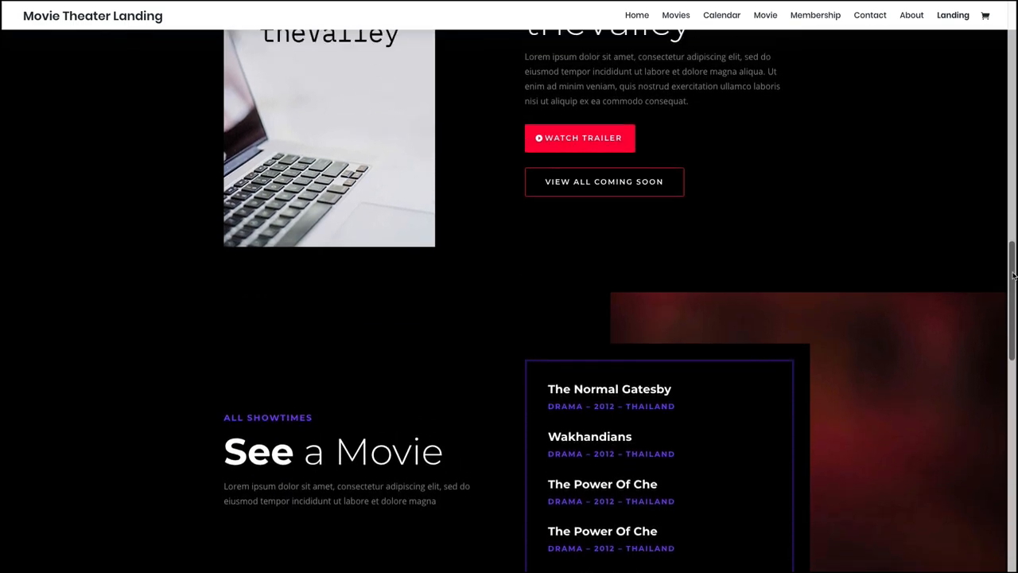
{"action": "left_click", "coordinate": [636, 14]}
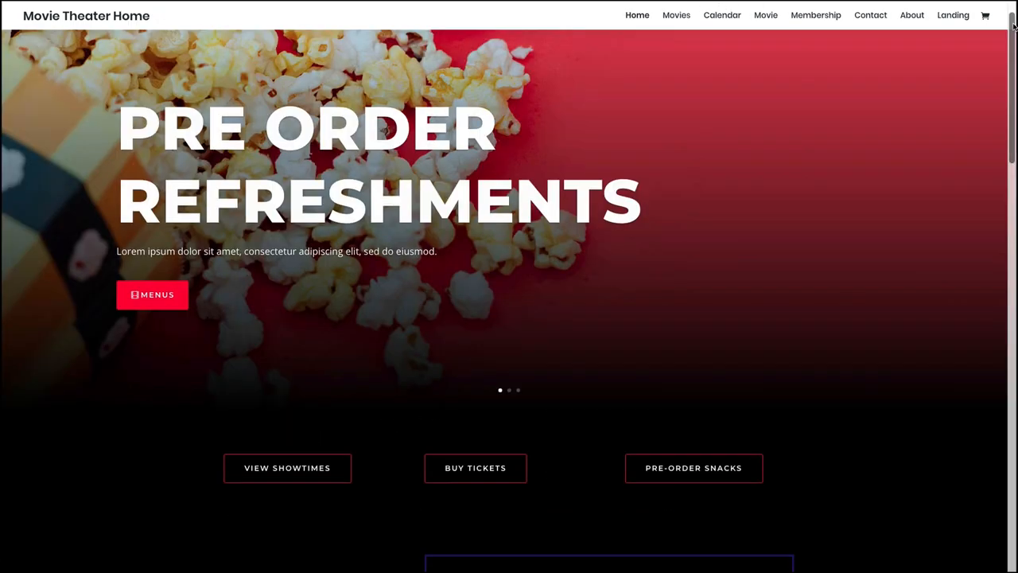
{"action": "scroll", "scroll_direction": "down", "scroll_amount": 3}
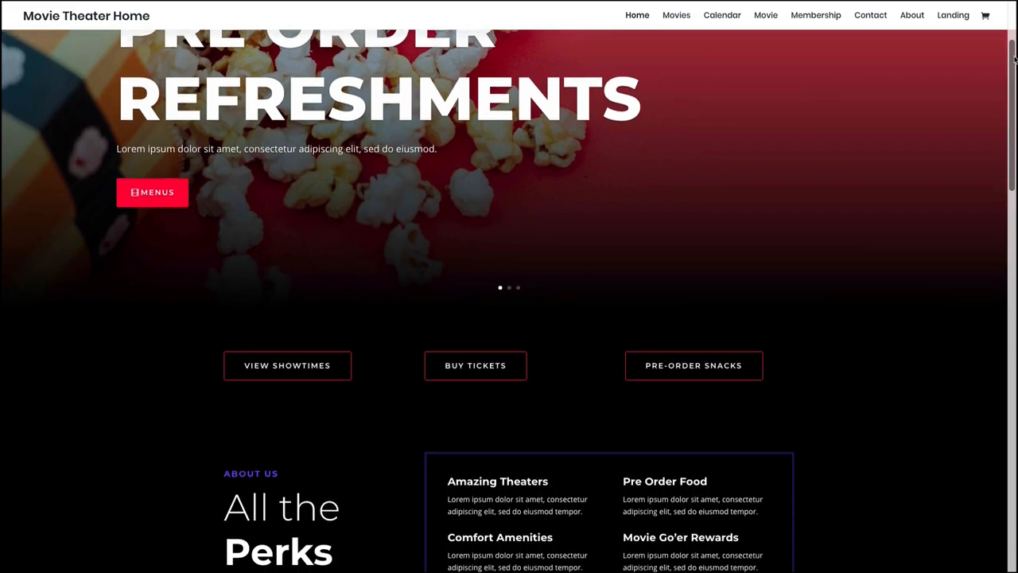
Browse the demo's Calendar and Membership passes pages
{"action": "left_click", "coordinate": [722, 15]}
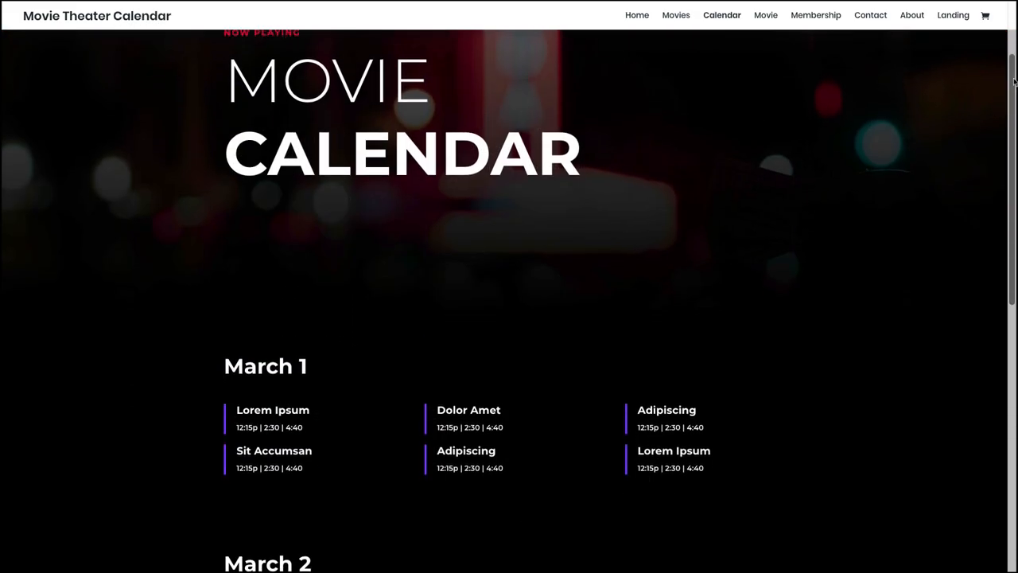
{"action": "scroll", "scroll_direction": "down", "scroll_amount": 3}
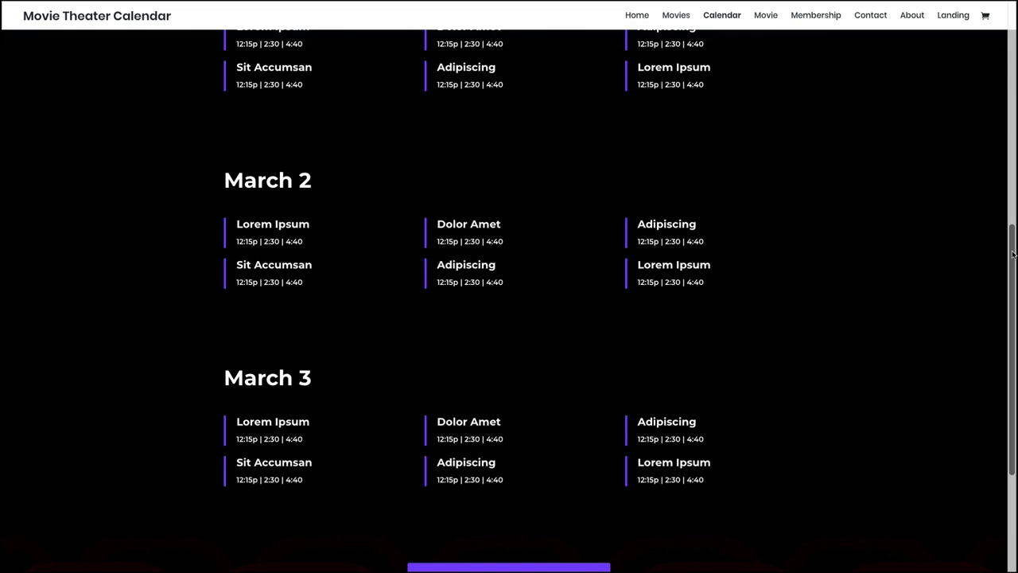
{"action": "scroll", "scroll_direction": "down", "scroll_amount": 3}
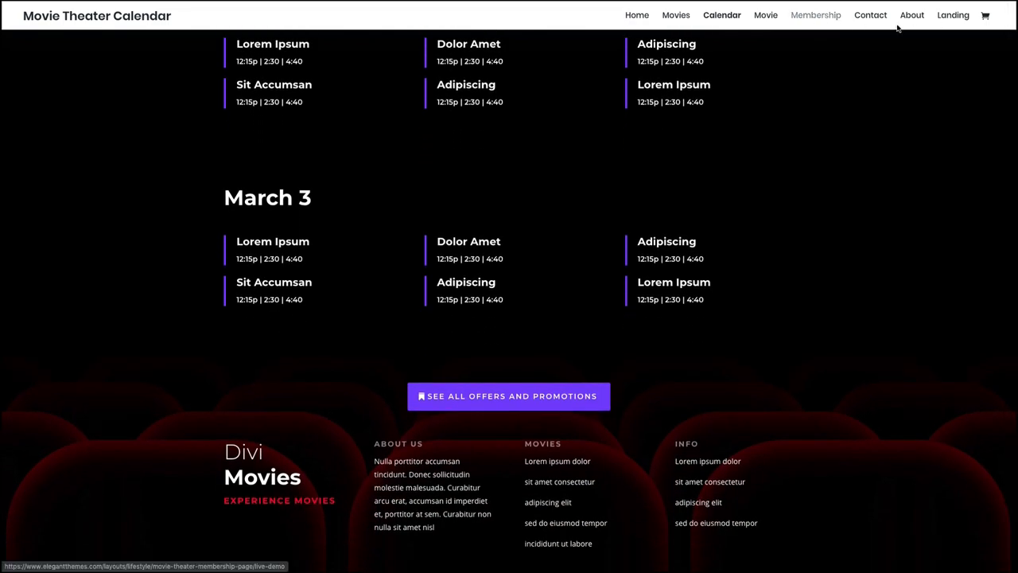
{"action": "left_click", "coordinate": [814, 16]}
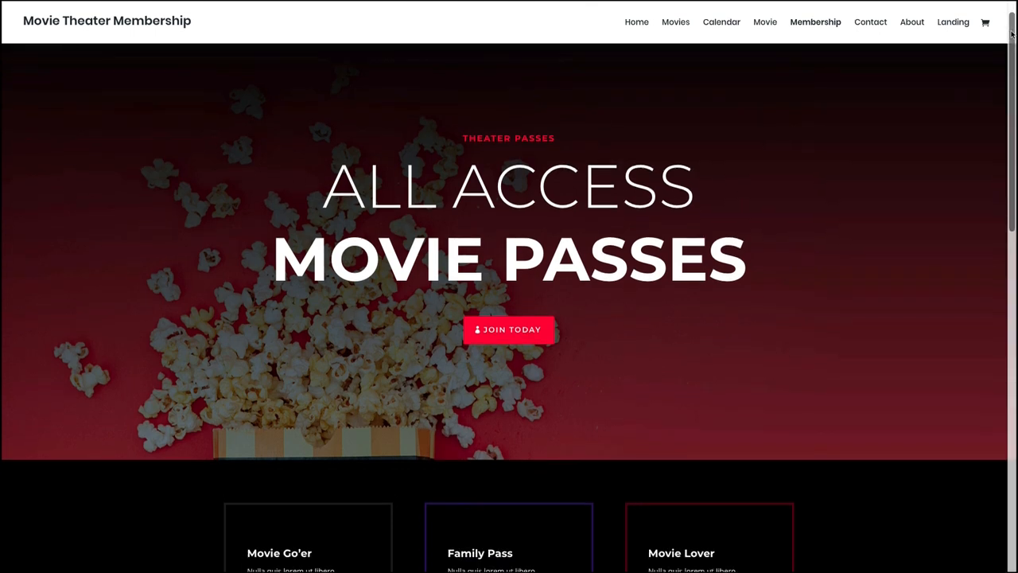
{"action": "scroll", "scroll_direction": "down", "scroll_amount": 3}
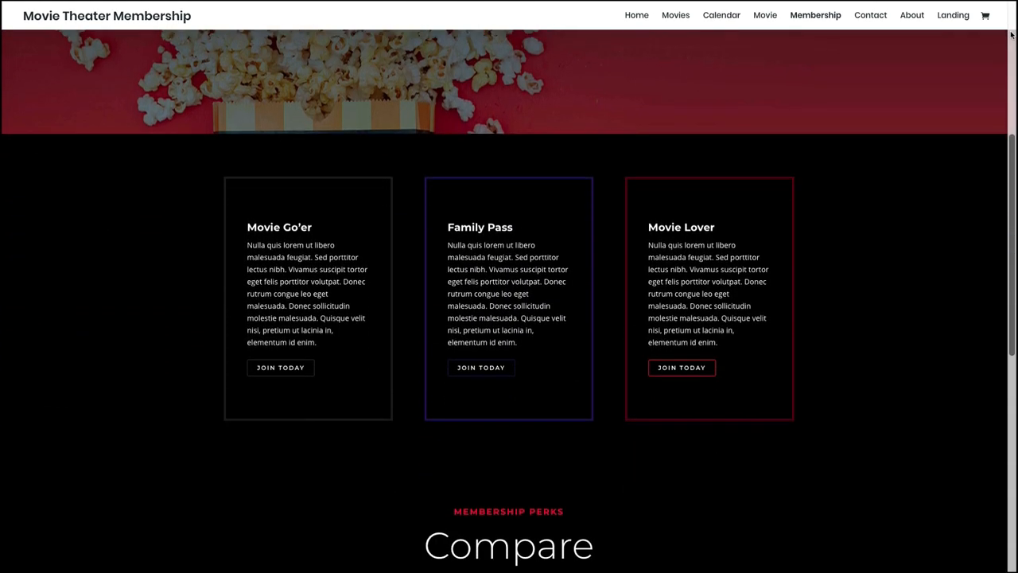
{"action": "scroll", "scroll_direction": "down", "scroll_amount": 3}
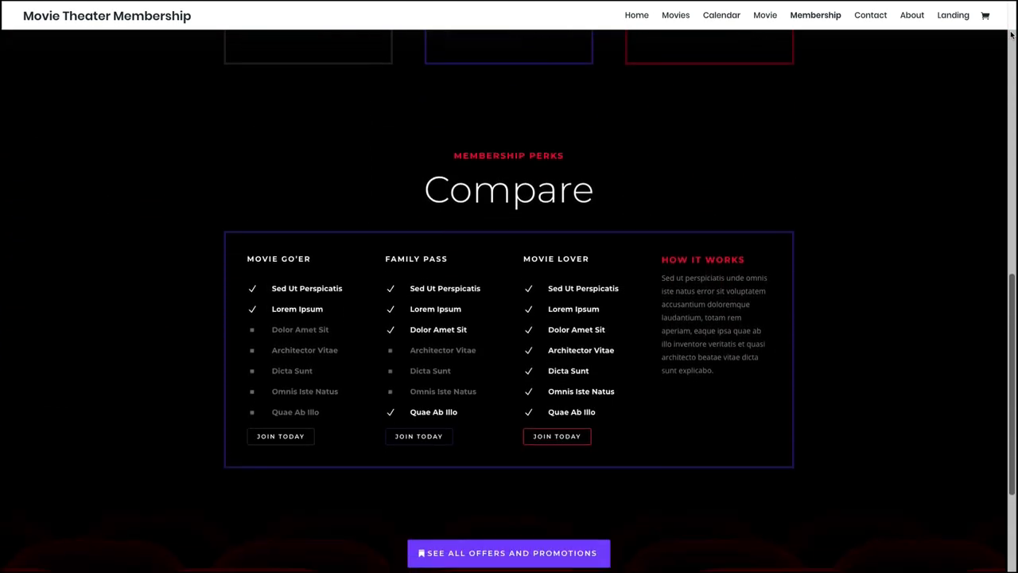
Browse the Movies now-playing page toward a single movie's page
{"action": "left_click", "coordinate": [674, 14]}
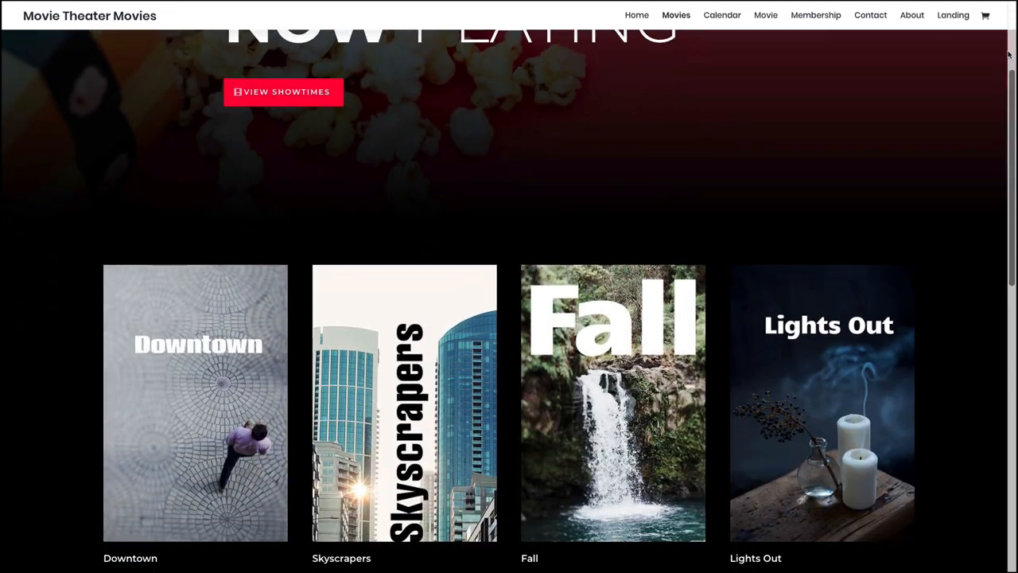
{"action": "scroll", "scroll_direction": "down", "scroll_amount": 3}
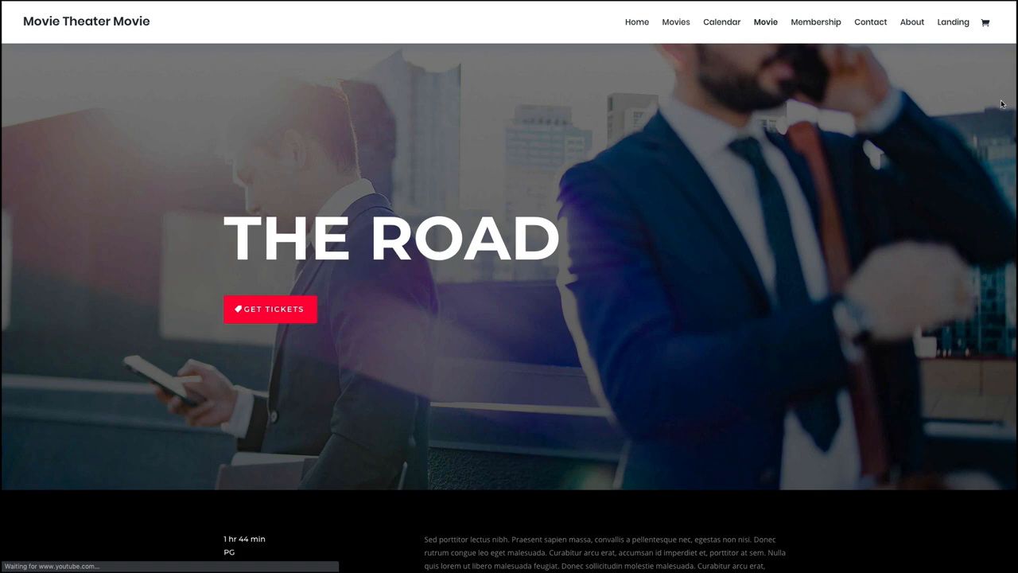
{"action": "scroll", "scroll_direction": "down", "scroll_amount": 3}
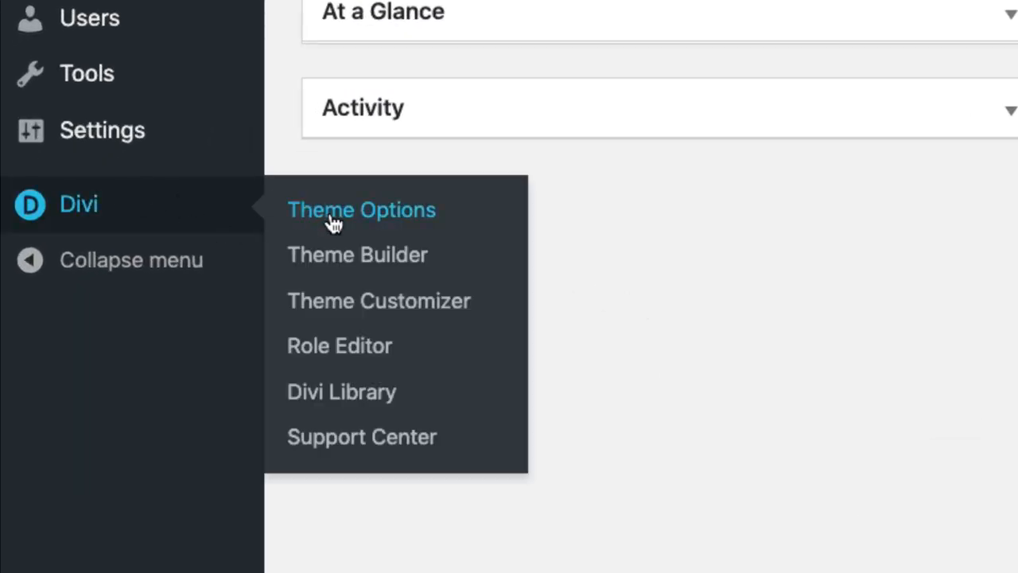
Review the Updates settings in Divi Theme Options with username and API key filled in
{"action": "left_click", "coordinate": [361, 210]}
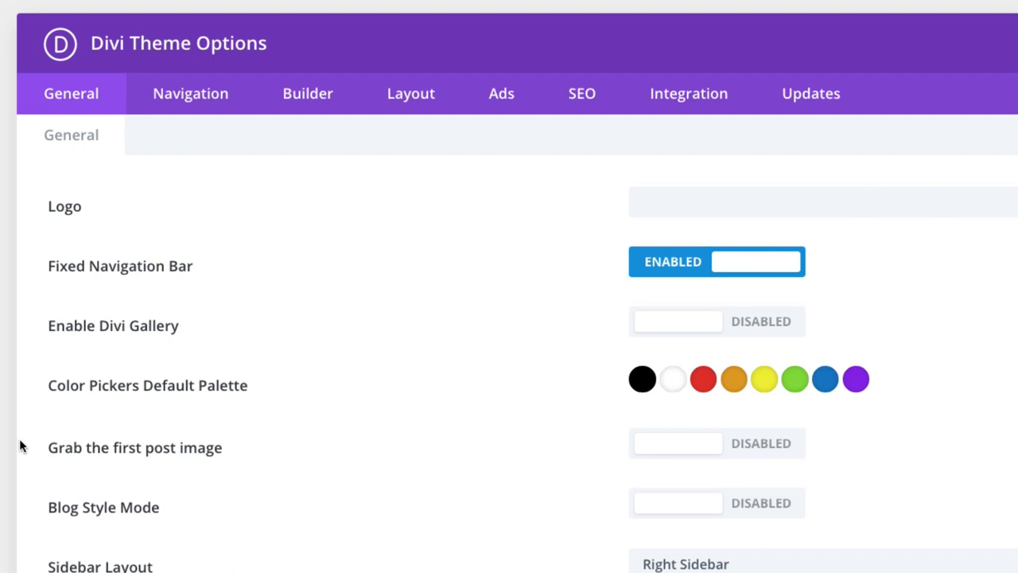
{"action": "left_click", "coordinate": [809, 93]}
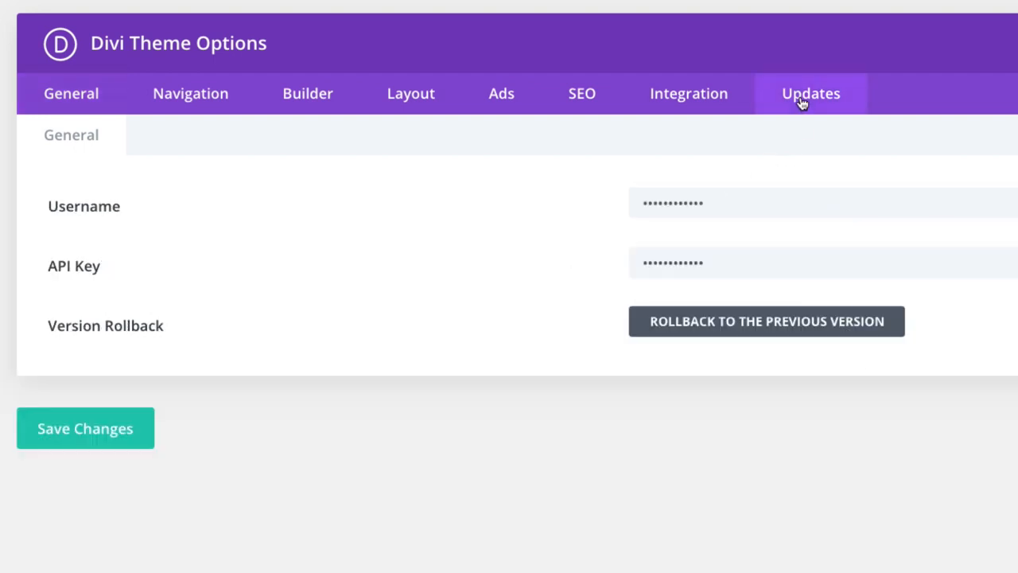
{"action": "double_click", "coordinate": [671, 203]}
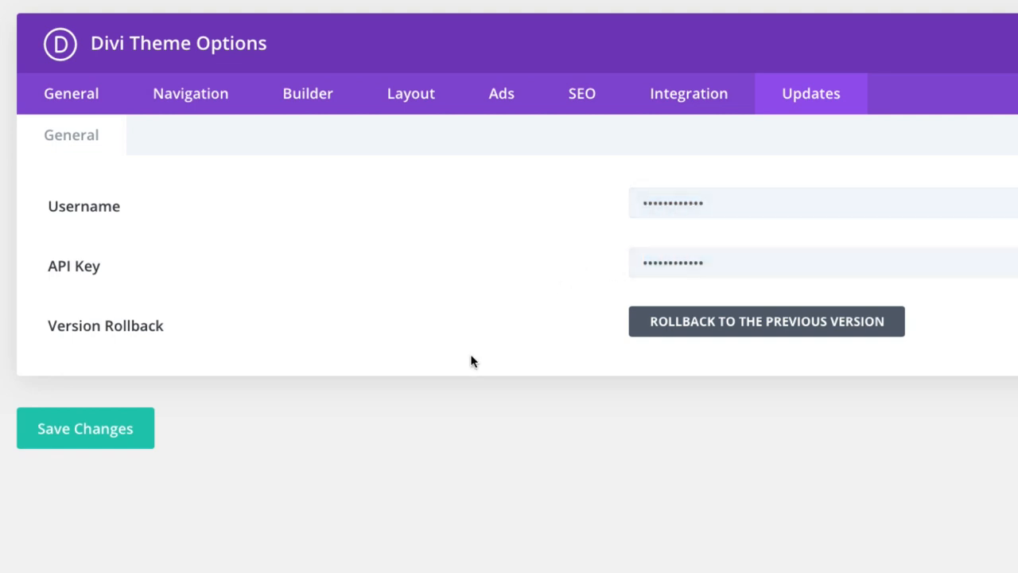
{"action": "left_click", "coordinate": [85, 428]}
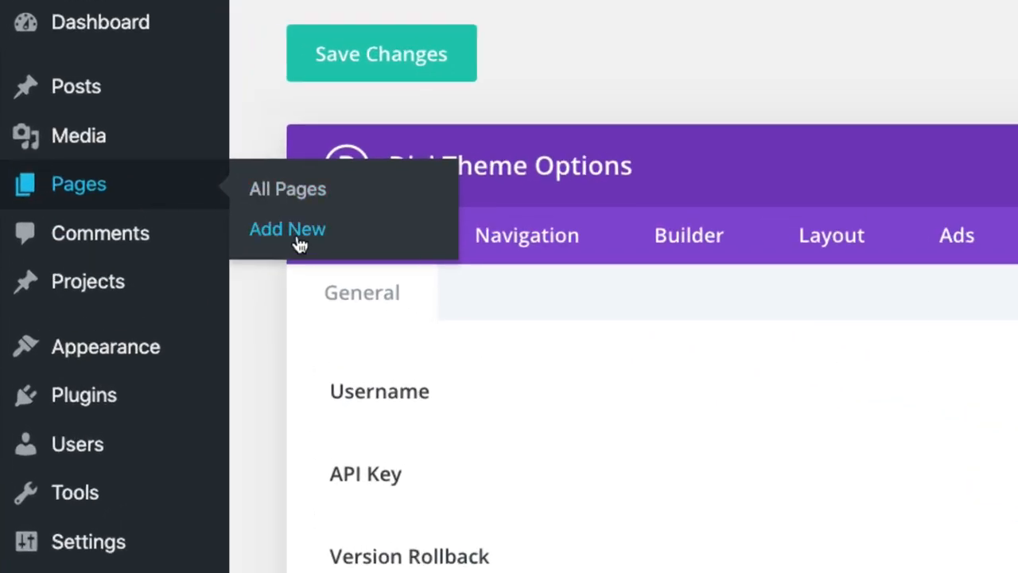
Add a new page titled 'home' and start building it with the Divi Builder
{"action": "left_click", "coordinate": [286, 229]}
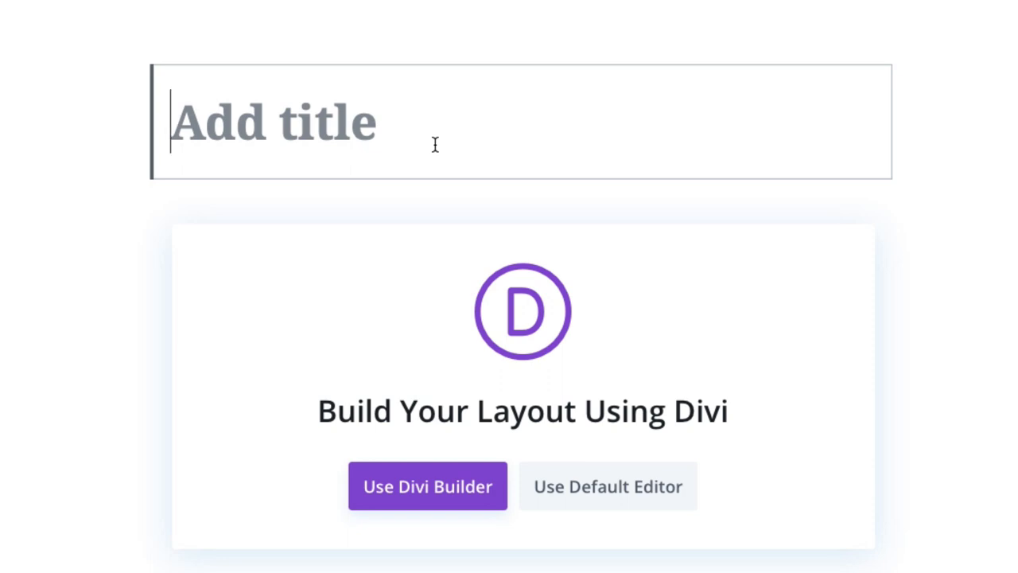
{"action": "type", "text": "home"}
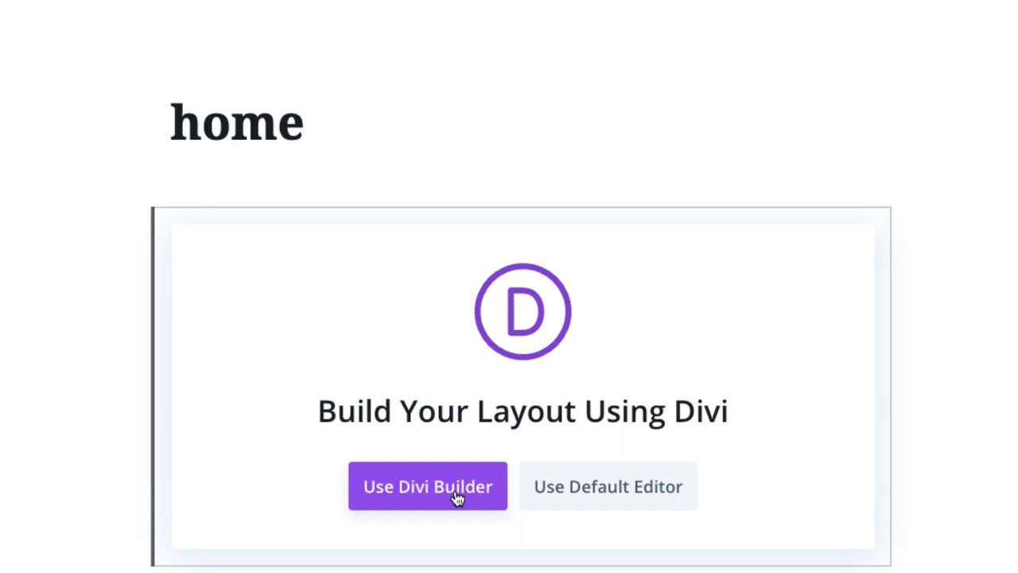
{"action": "left_click", "coordinate": [428, 487]}
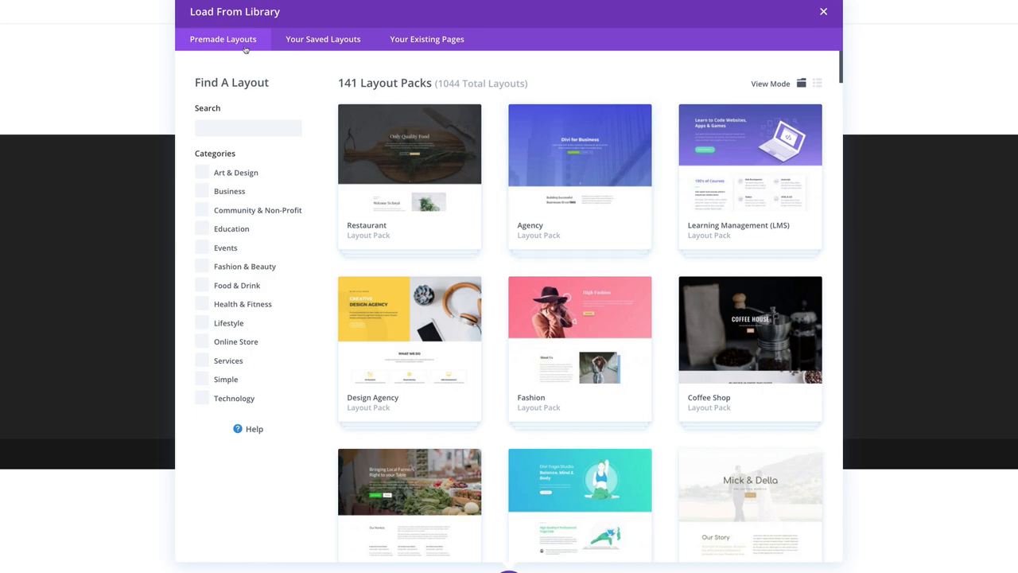
Apply the Landing layout from the Movie Theater layout pack to the page
{"action": "scroll", "scroll_direction": "down", "scroll_amount": 3}
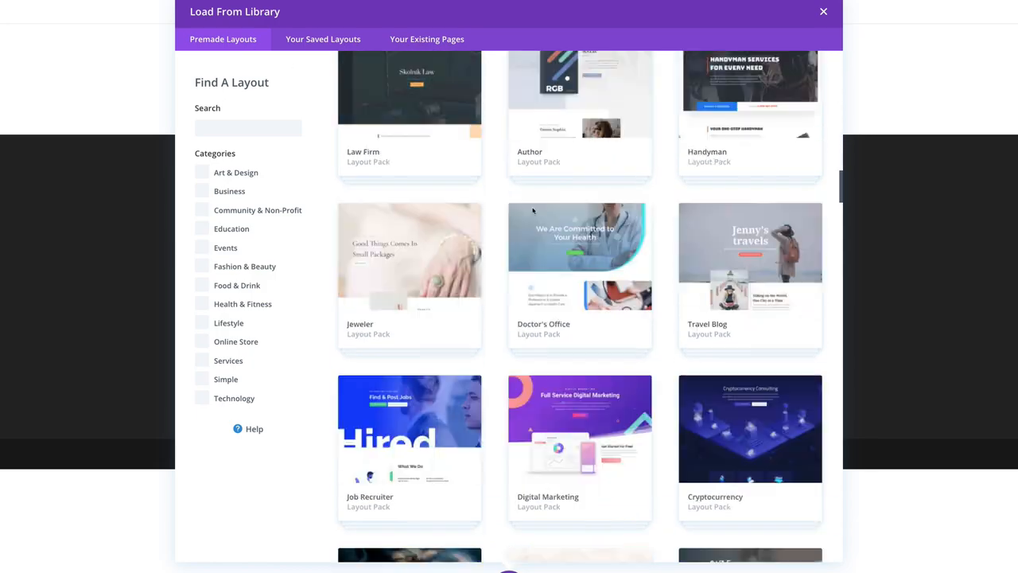
{"action": "scroll", "scroll_direction": "down", "scroll_amount": 3}
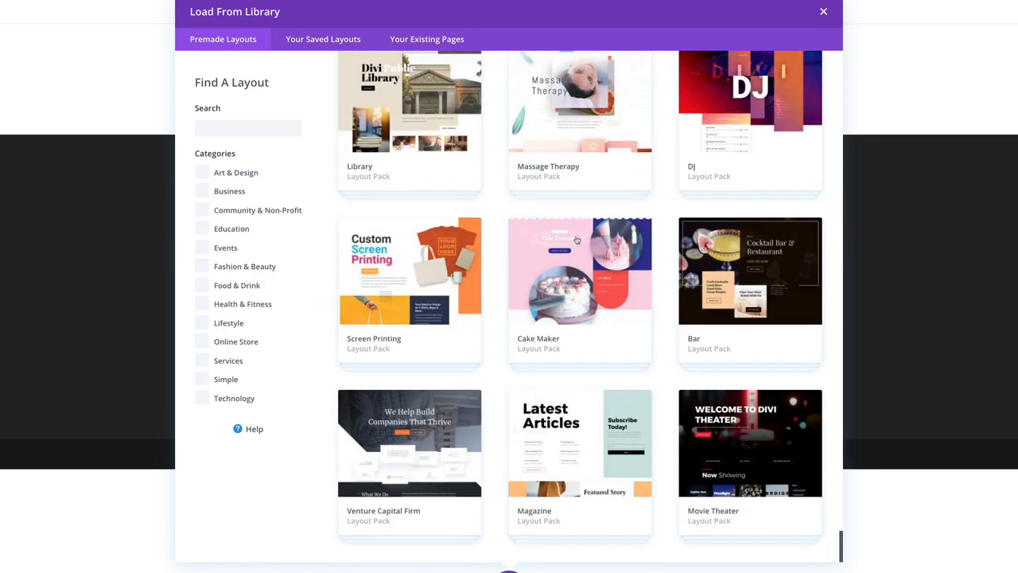
{"action": "mouse_move", "coordinate": [757, 463]}
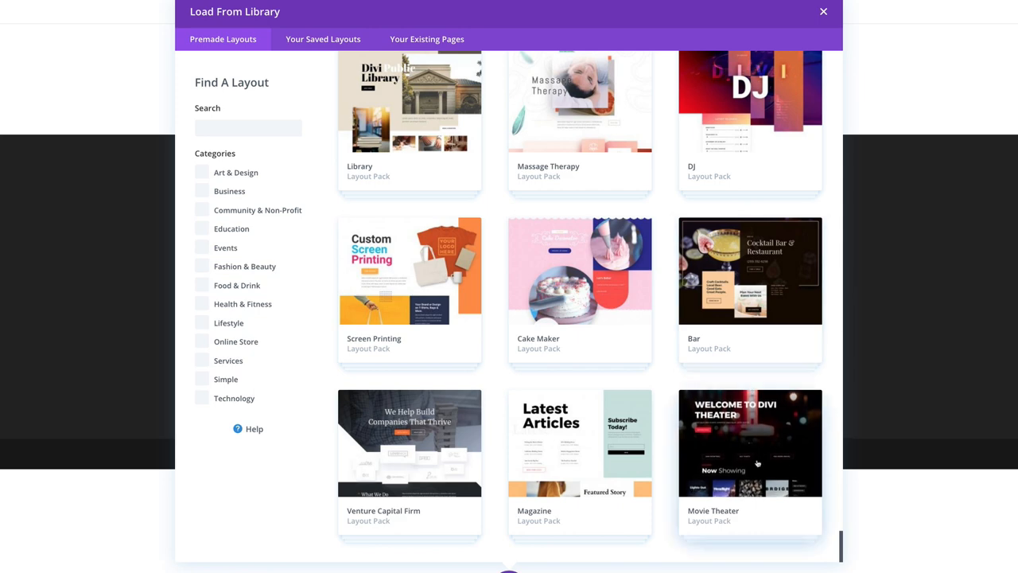
{"action": "left_click", "coordinate": [751, 442]}
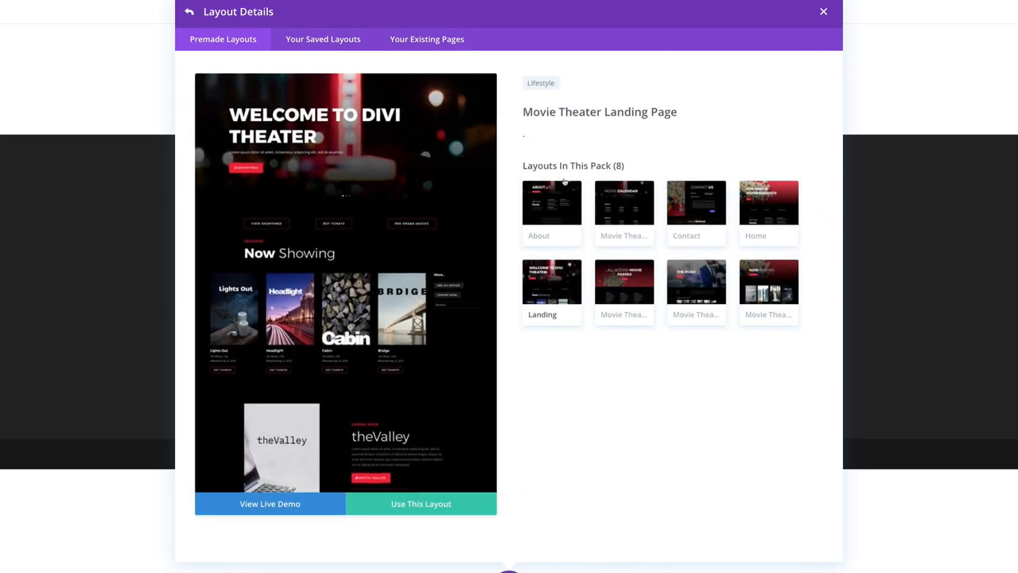
{"action": "mouse_move", "coordinate": [733, 235]}
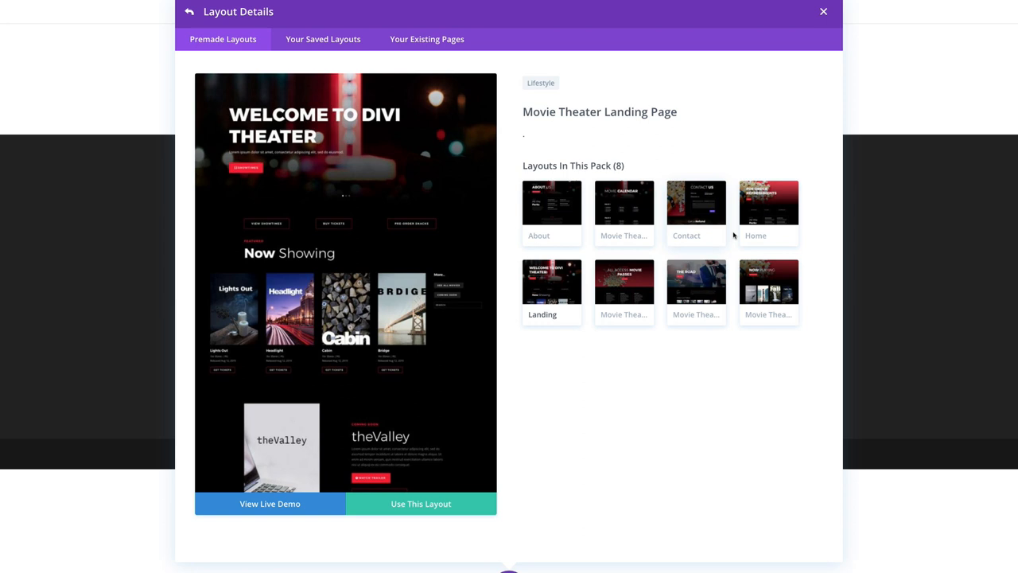
{"action": "mouse_move", "coordinate": [641, 251]}
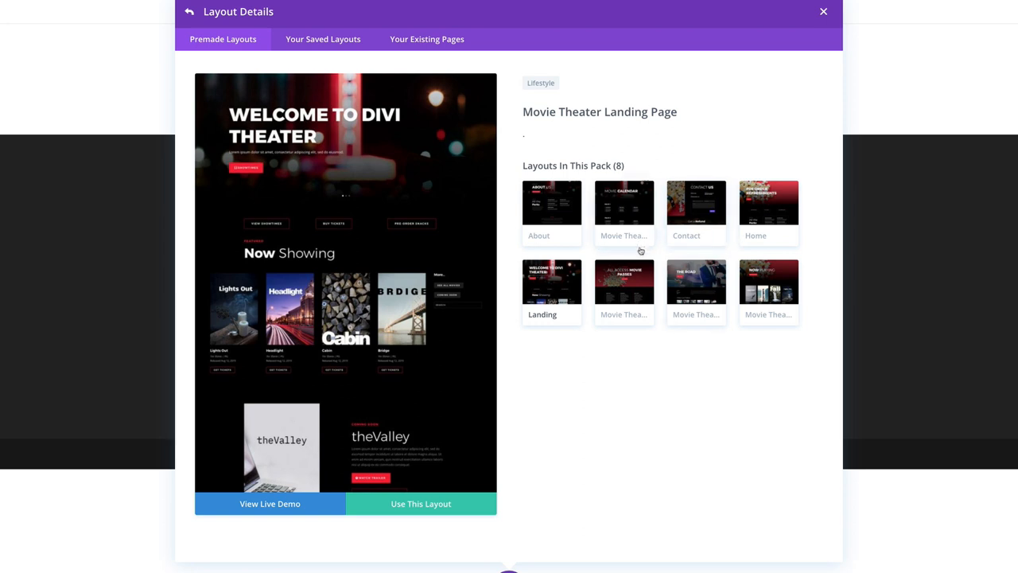
{"action": "mouse_move", "coordinate": [559, 331]}
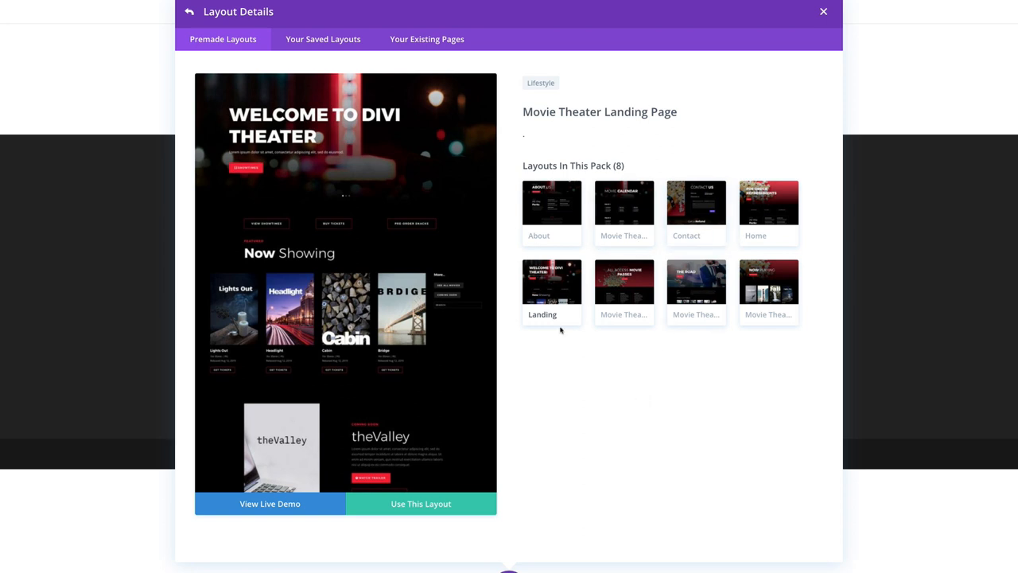
{"action": "left_click", "coordinate": [768, 202]}
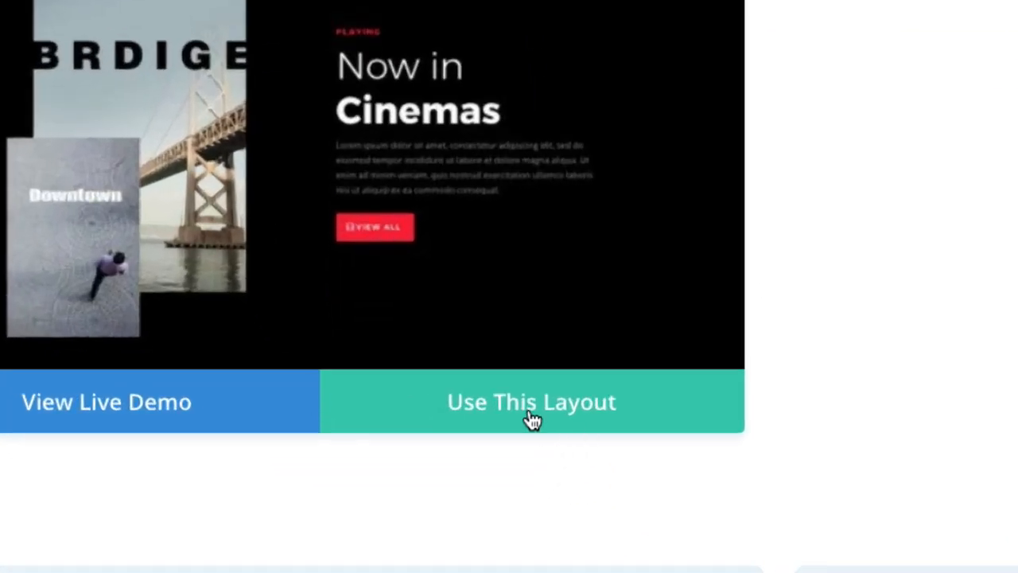
{"action": "left_click", "coordinate": [531, 401]}
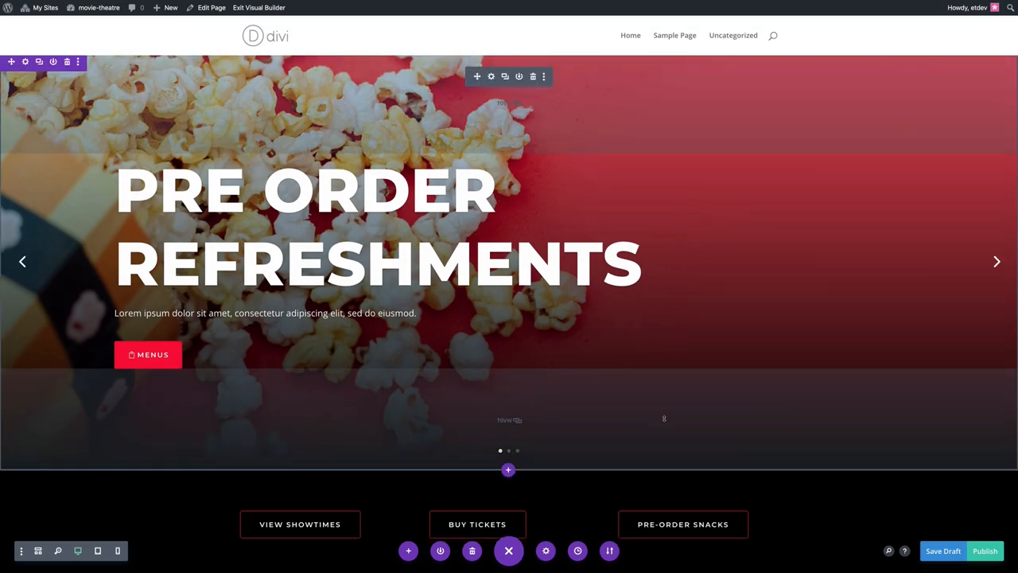
Review the loaded landing layout before publishing the home page
{"action": "scroll", "scroll_direction": "down", "scroll_amount": 3}
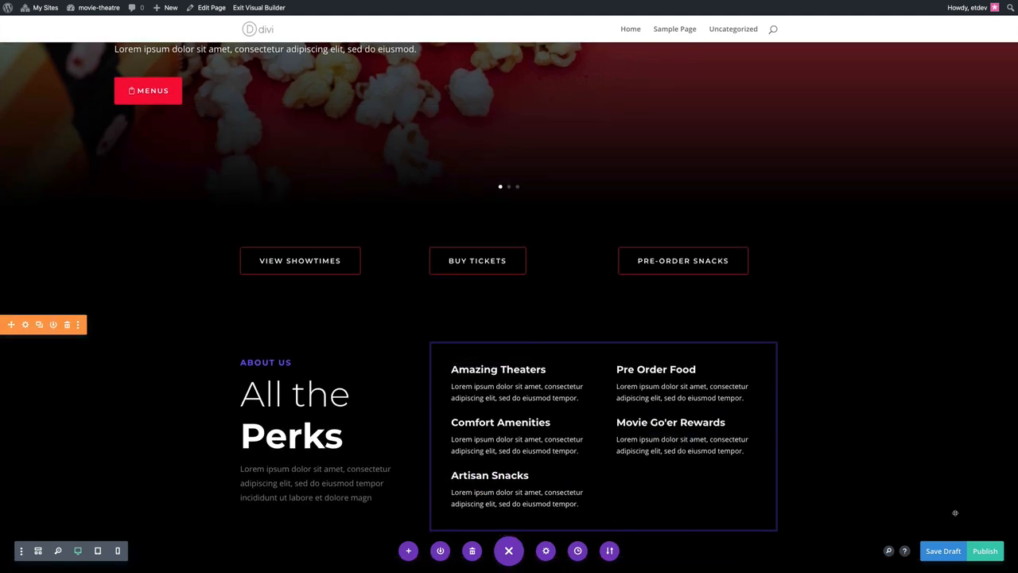
{"action": "scroll", "scroll_direction": "up", "scroll_amount": 3}
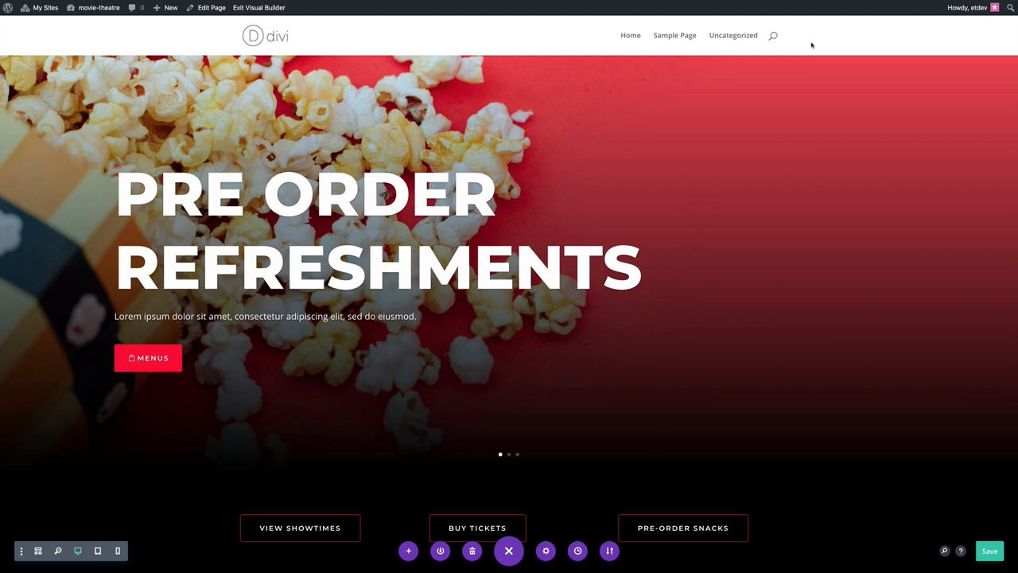
{"action": "mouse_move", "coordinate": [805, 46]}
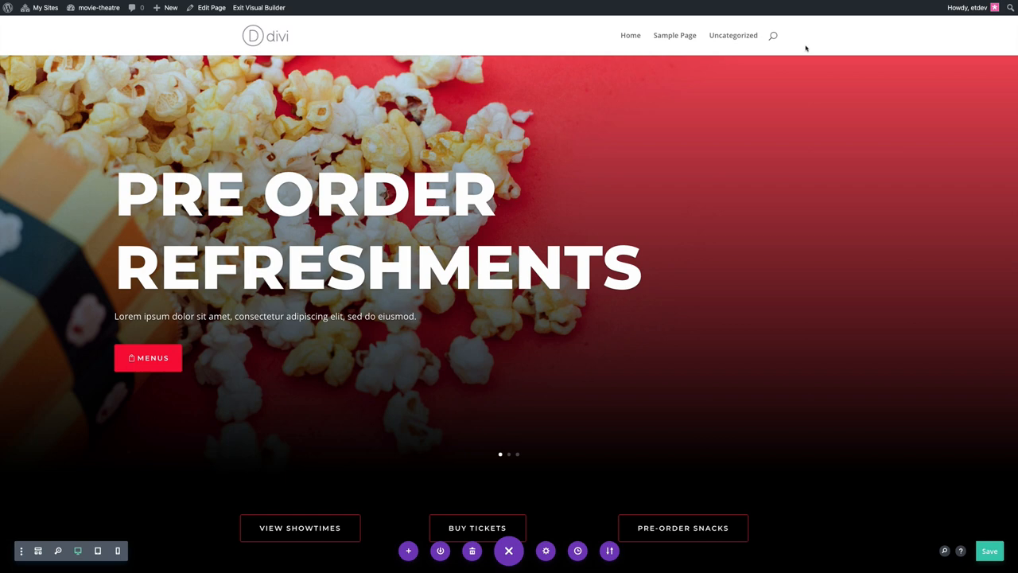
{"action": "mouse_move", "coordinate": [795, 48]}
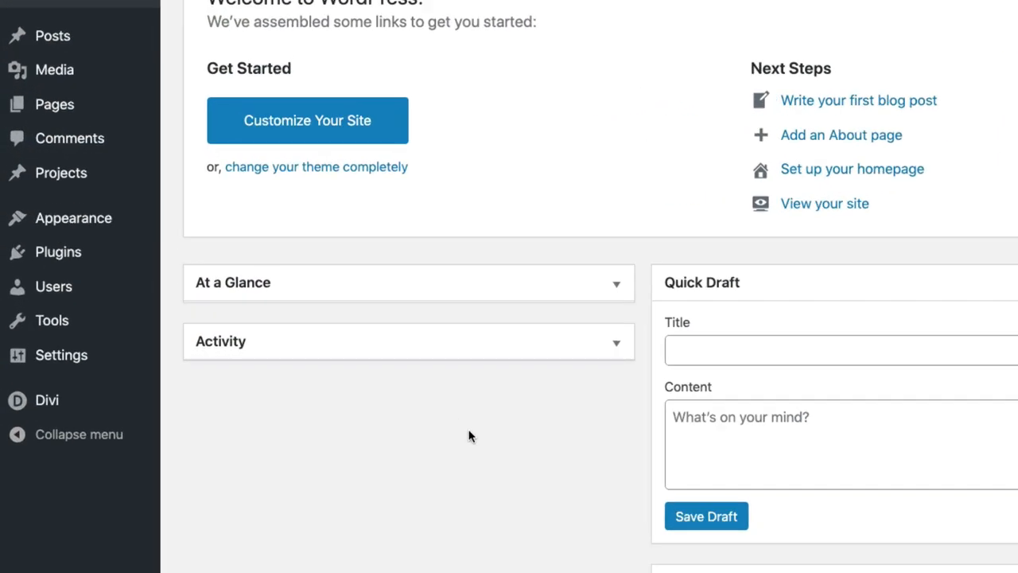
In Appearance > Menus, name the menu 'main' and add all pages to it
{"action": "left_click", "coordinate": [71, 216]}
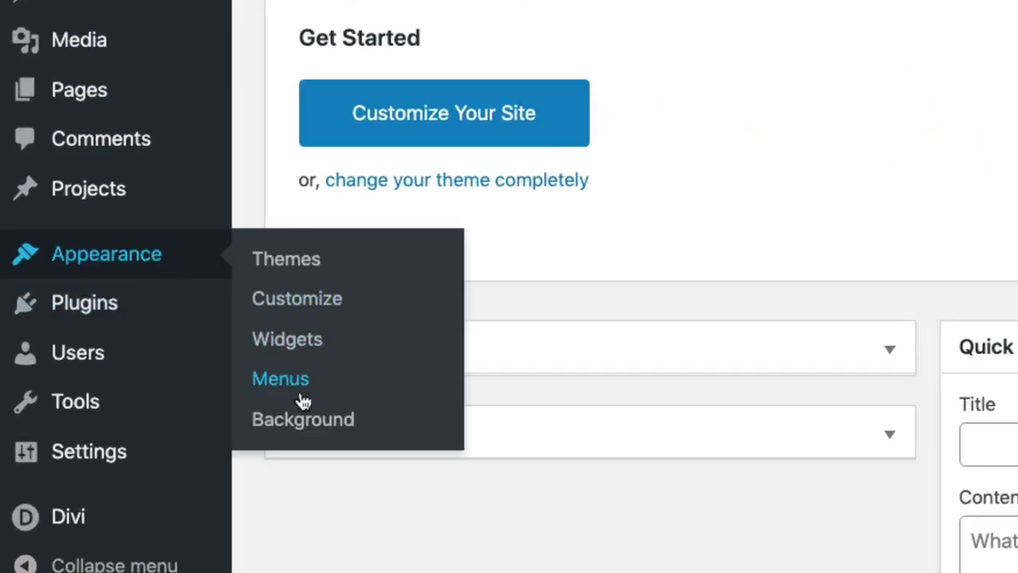
{"action": "left_click", "coordinate": [280, 378]}
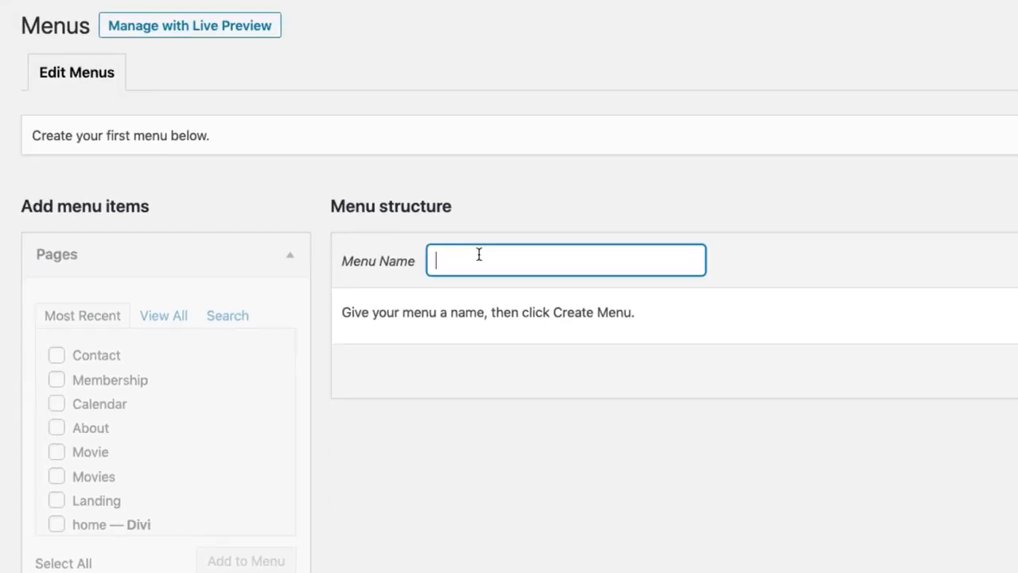
{"action": "type", "text": "main"}
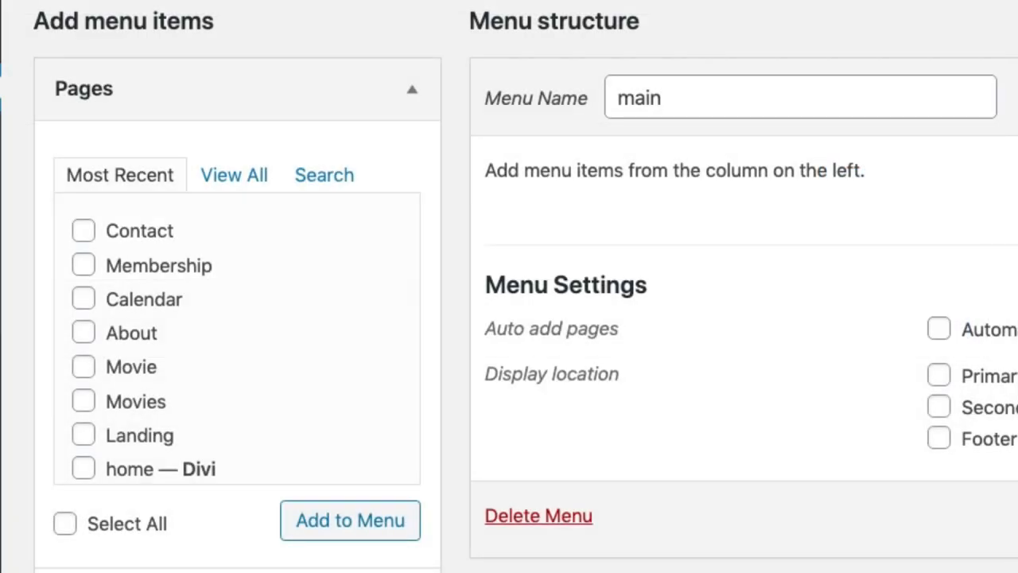
{"action": "mouse_move", "coordinate": [132, 229]}
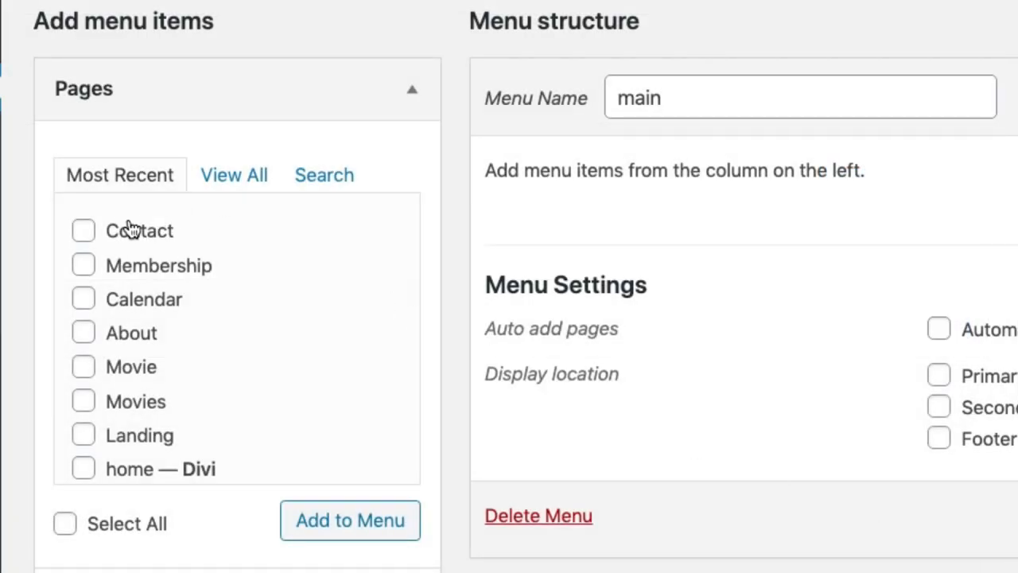
{"action": "mouse_move", "coordinate": [141, 299]}
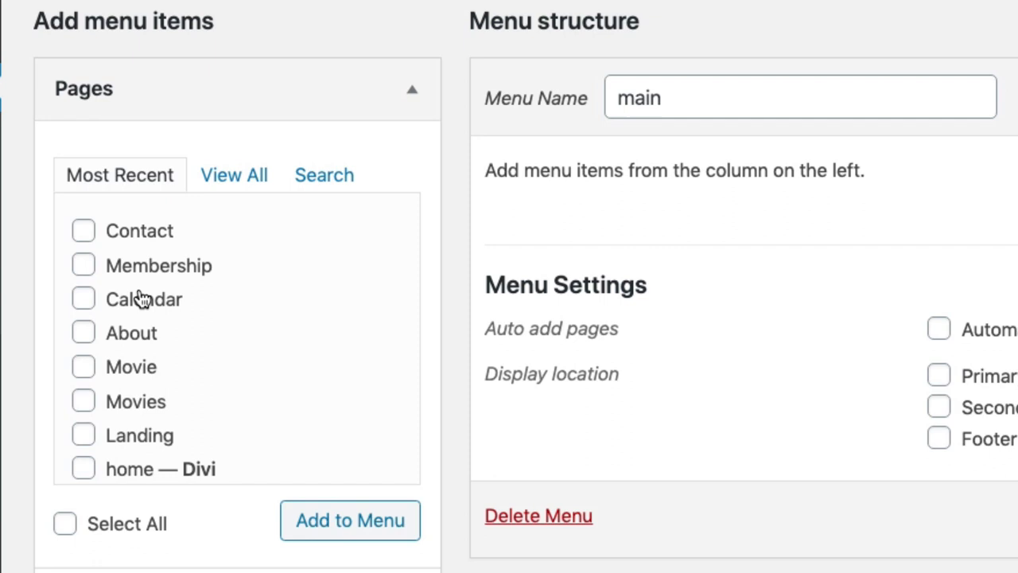
{"action": "mouse_move", "coordinate": [226, 242]}
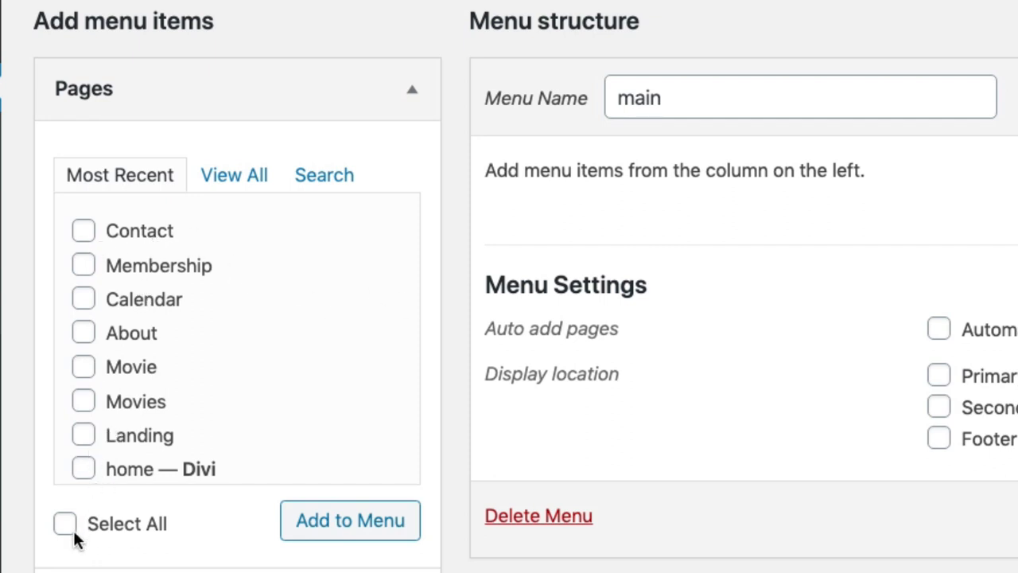
{"action": "left_click", "coordinate": [67, 523]}
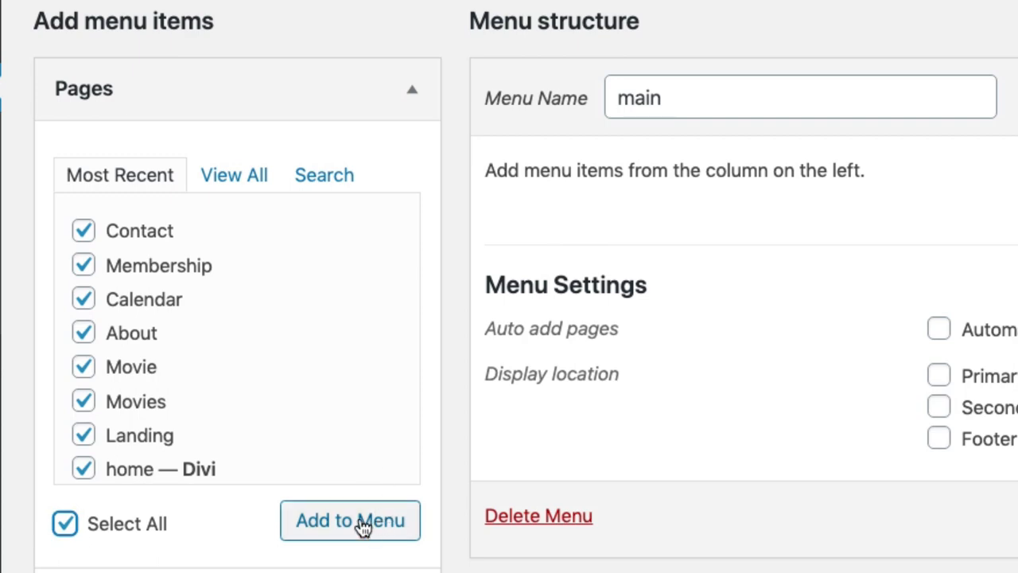
{"action": "left_click", "coordinate": [350, 520]}
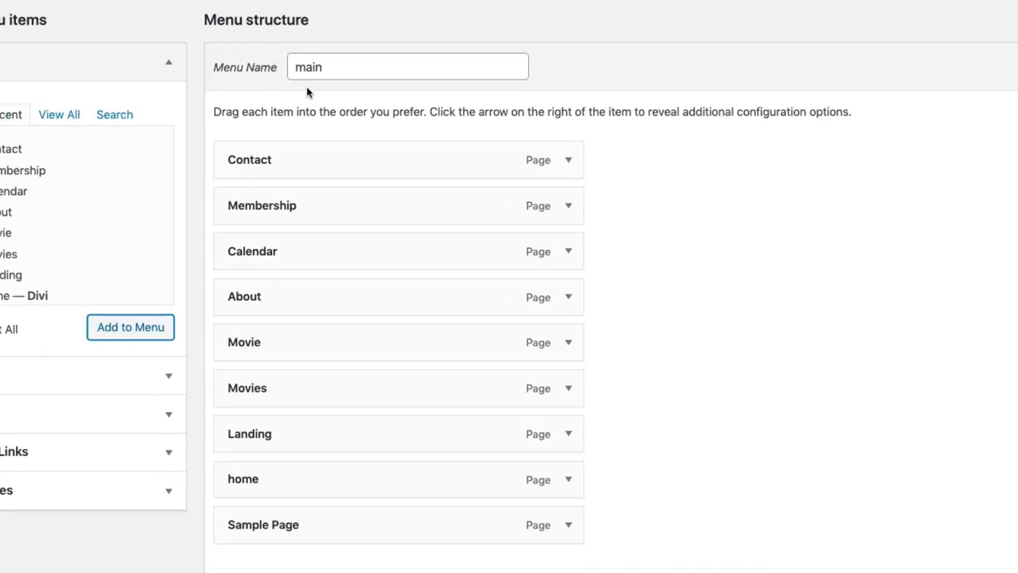
Drag home to the top of the main menu and assign it as the Primary Menu
{"action": "left_click_drag", "start_coordinate": [242, 479], "coordinate": [362, 146]}
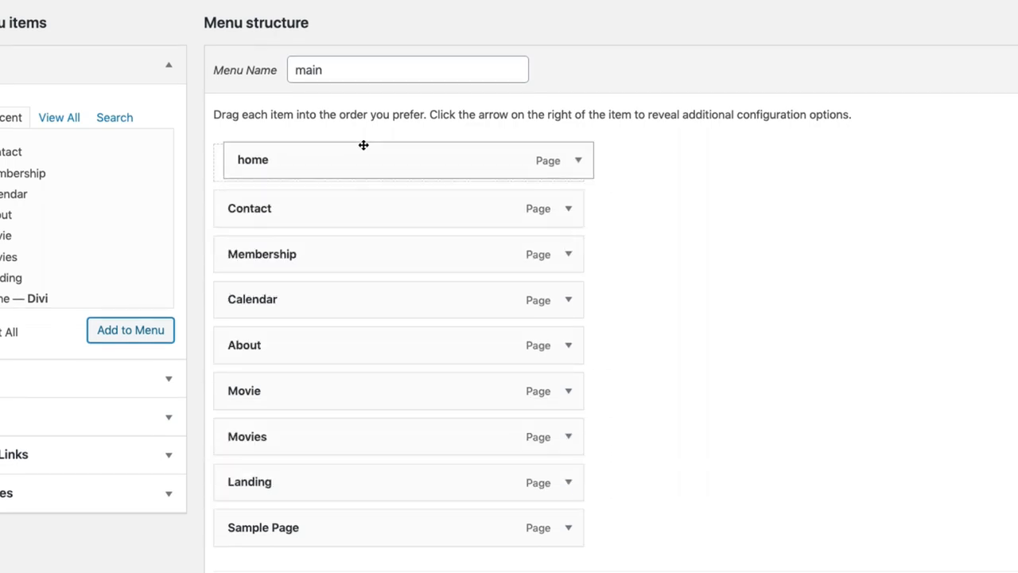
{"action": "scroll", "scroll_direction": "down", "scroll_amount": 3}
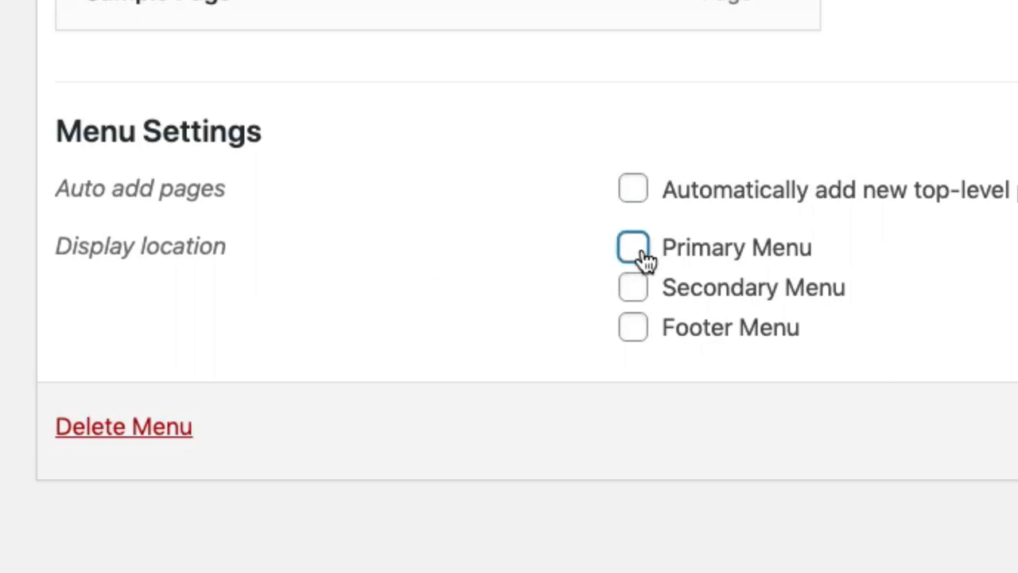
{"action": "left_click", "coordinate": [633, 248]}
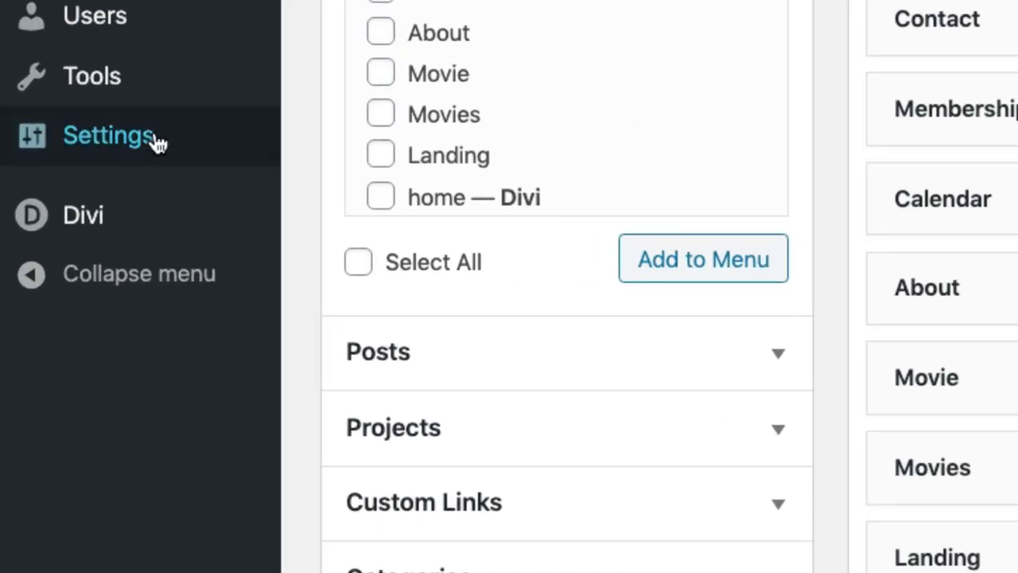
In Reading settings, set a static homepage using the 'home' page and save
{"action": "left_click", "coordinate": [109, 134]}
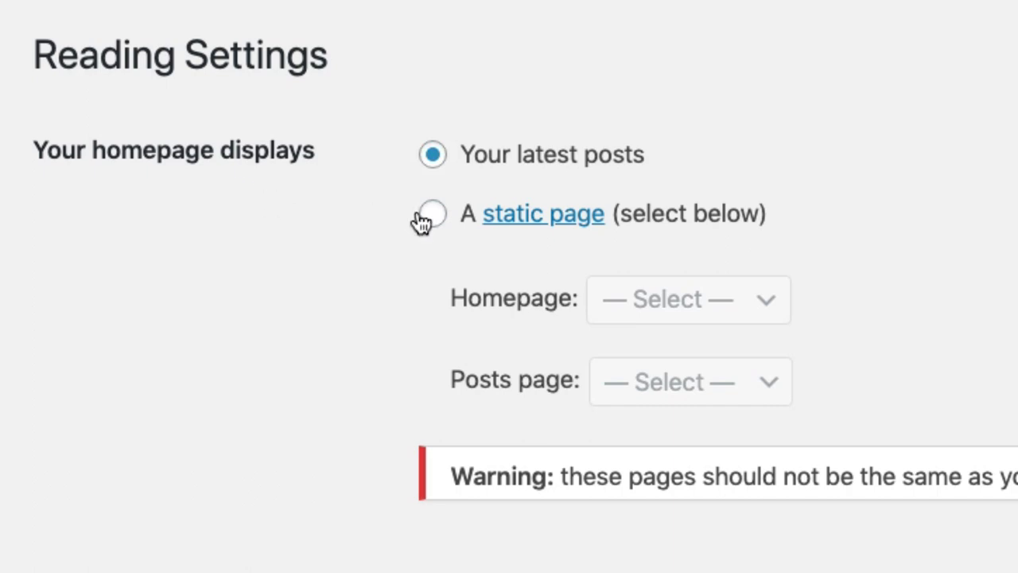
{"action": "left_click", "coordinate": [432, 213]}
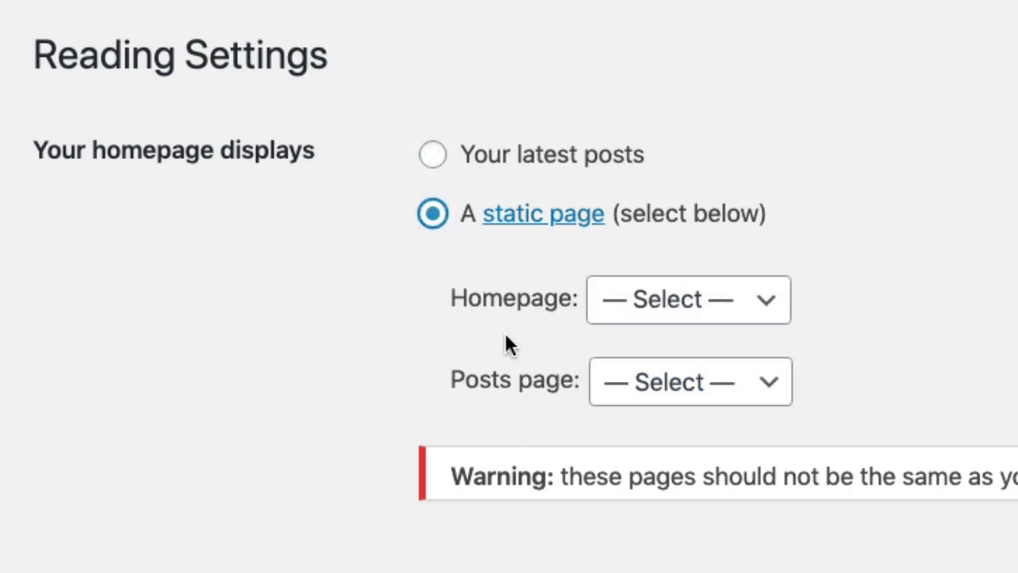
{"action": "left_click", "coordinate": [687, 299]}
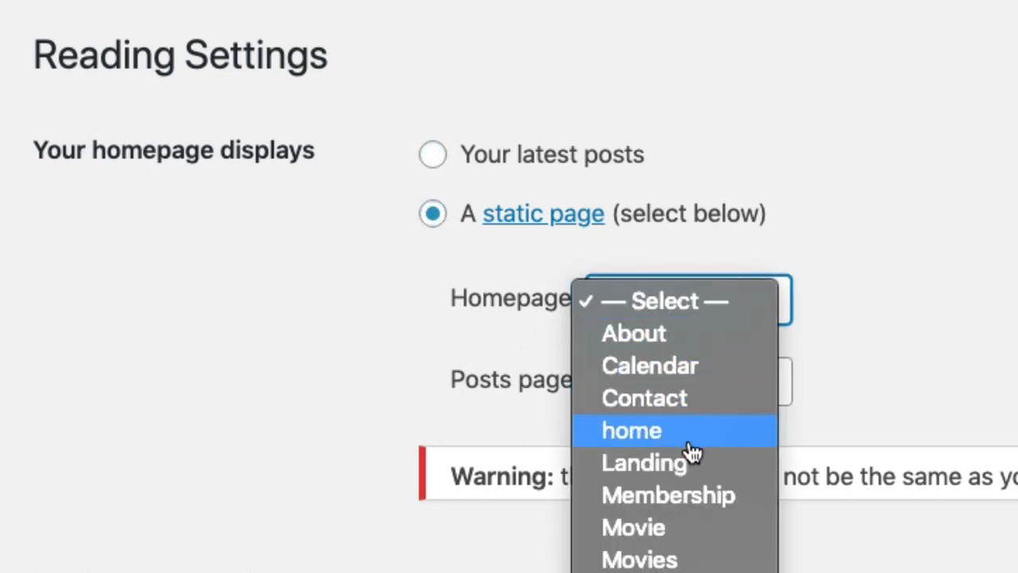
{"action": "left_click", "coordinate": [630, 429]}
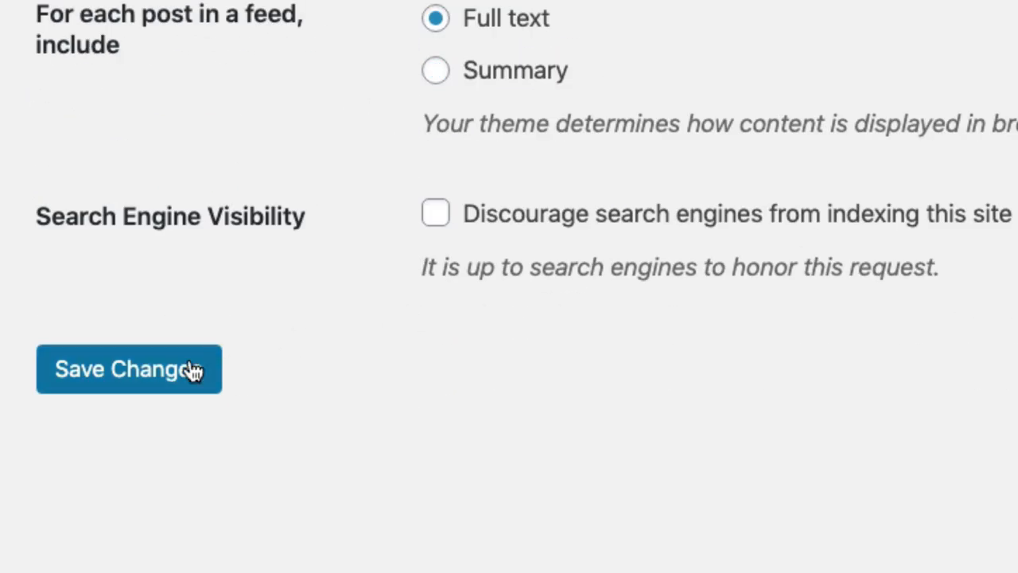
{"action": "left_click", "coordinate": [128, 369]}
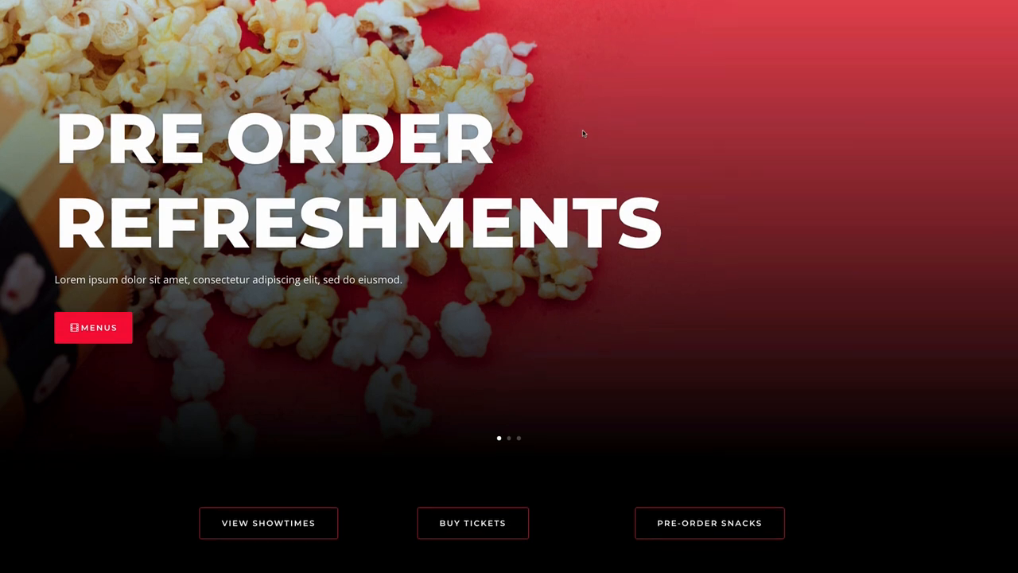
Scroll the live site showing the Pre Order Refreshments landing layout
{"action": "scroll", "scroll_direction": "down", "scroll_amount": 3}
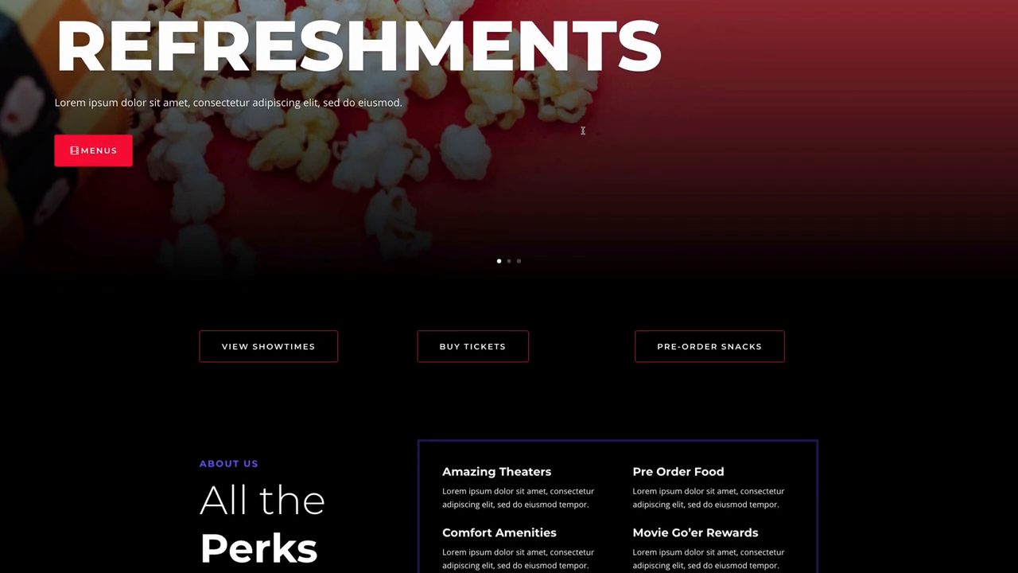
{"action": "scroll", "scroll_direction": "down", "scroll_amount": 3}
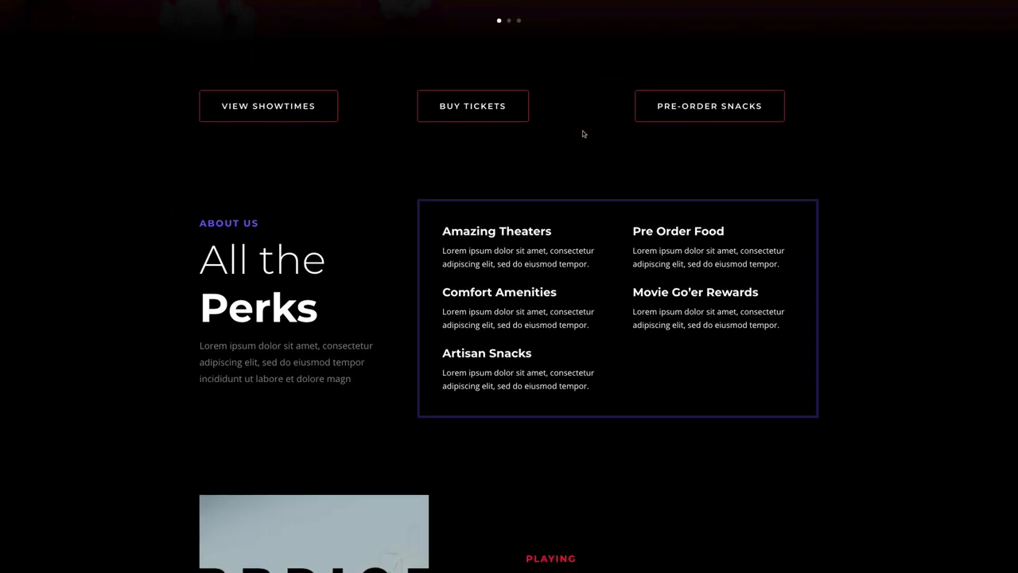